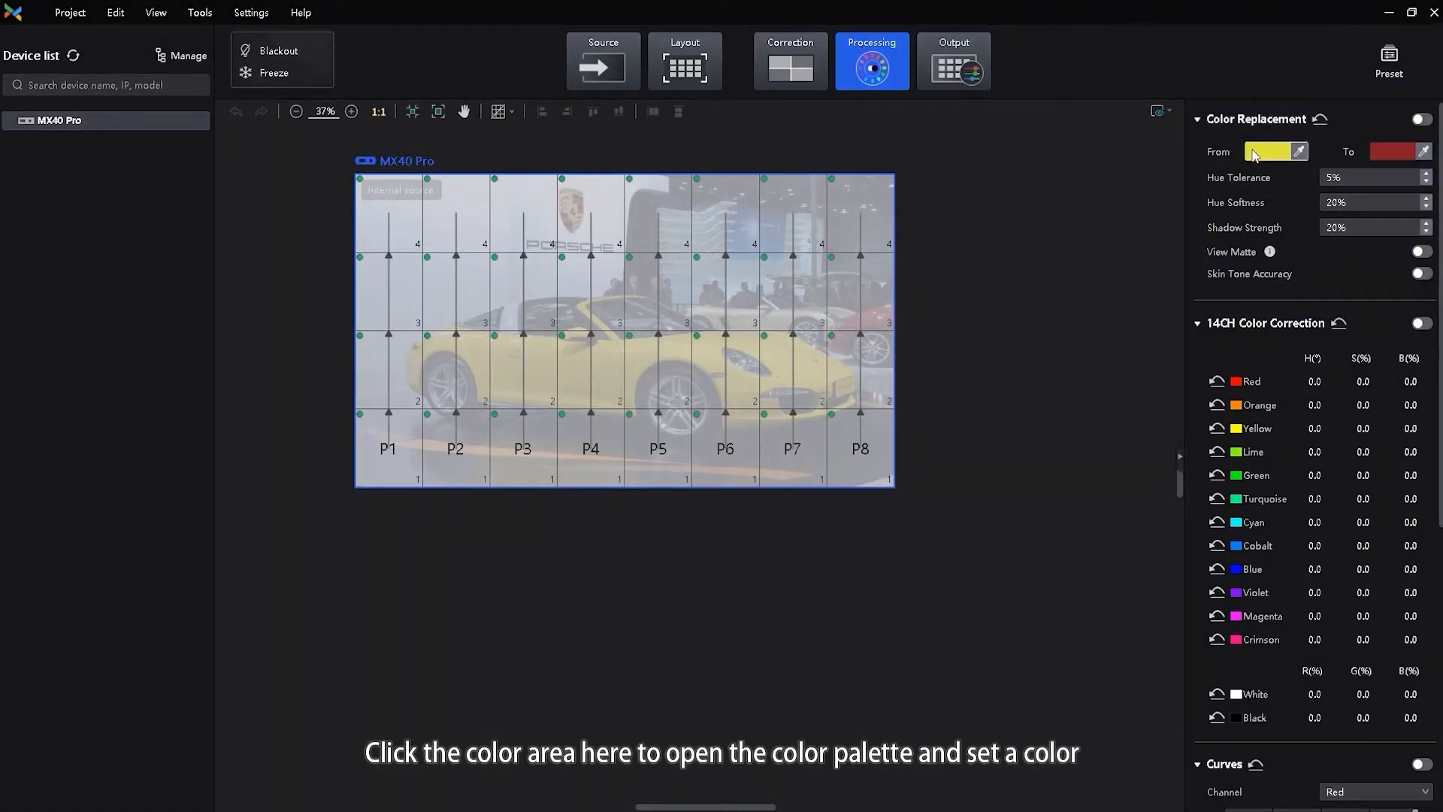
Set the Color Replacement From colour to a darker mustard yellow via its swatch palette
left_click(1271, 151)
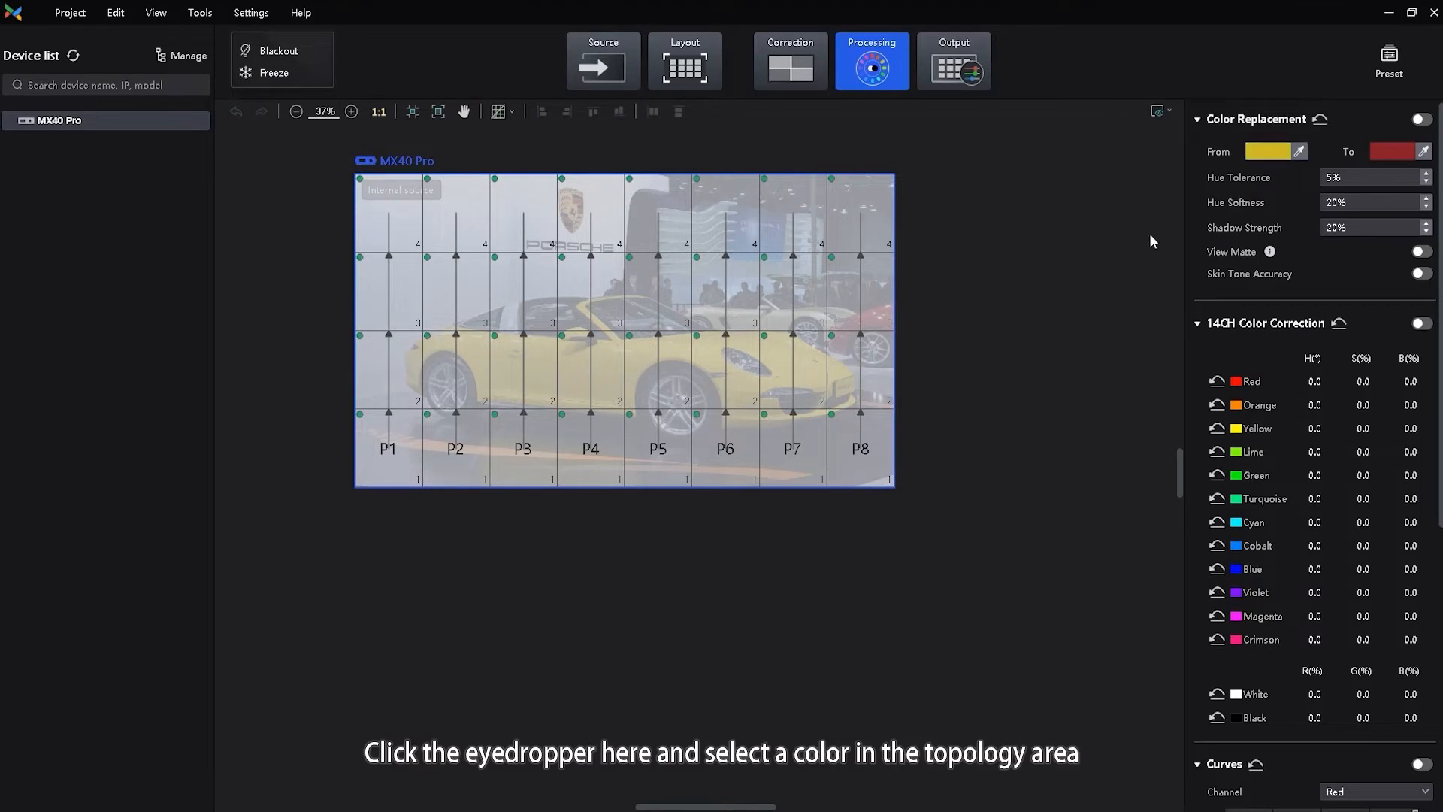
left_click(1425, 151)
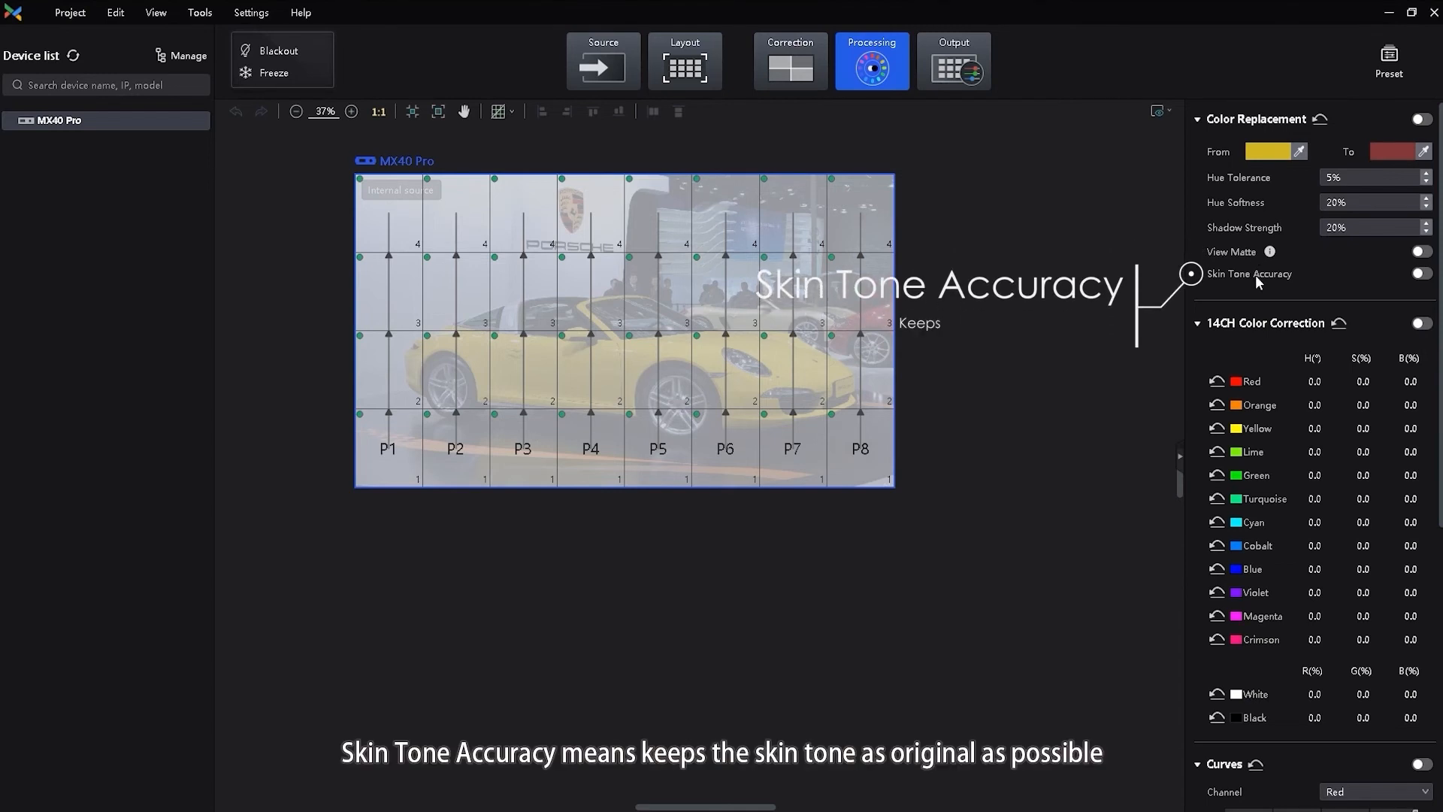
Switch on Skin Tone Accuracy so skin tones stay close to original during replacement
left_click(1420, 273)
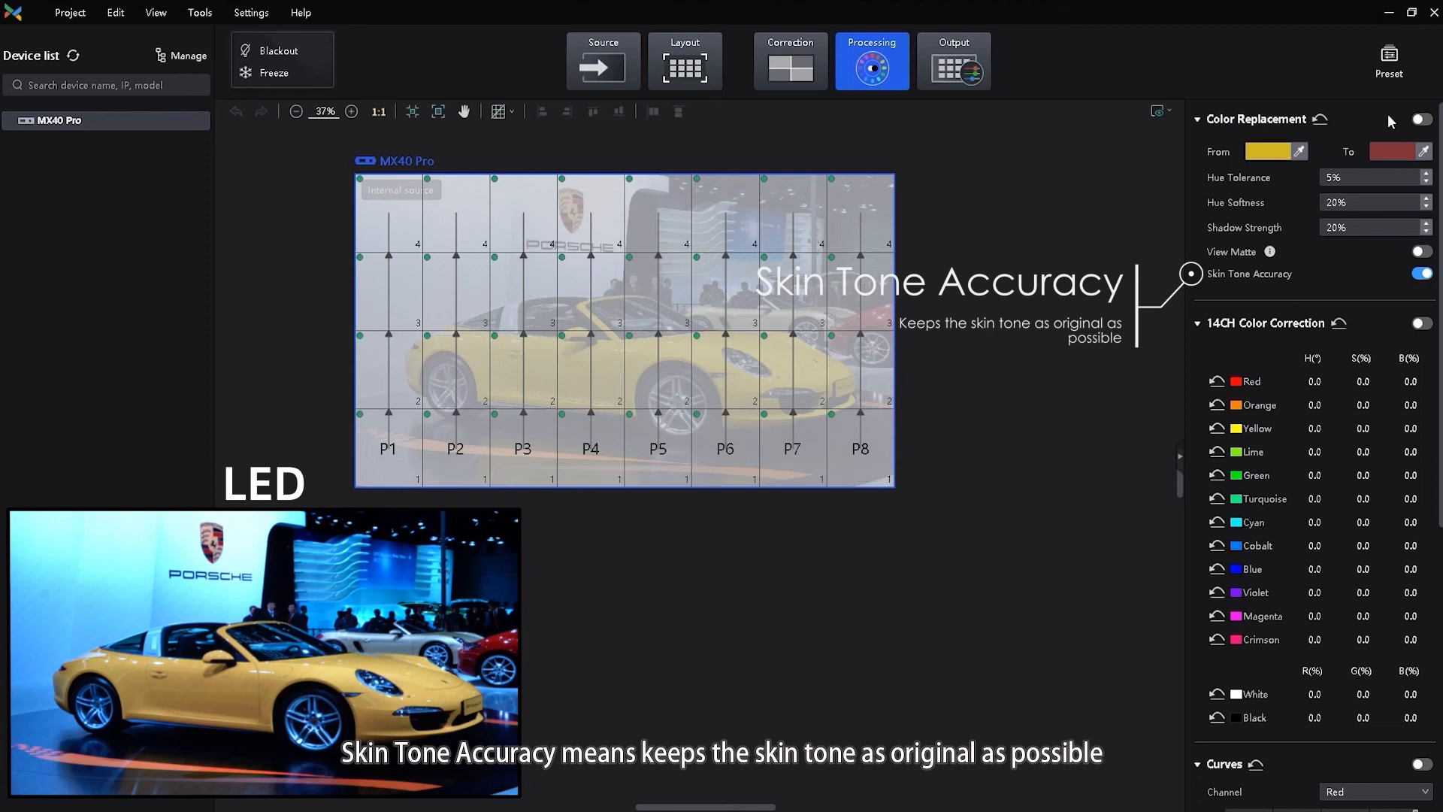